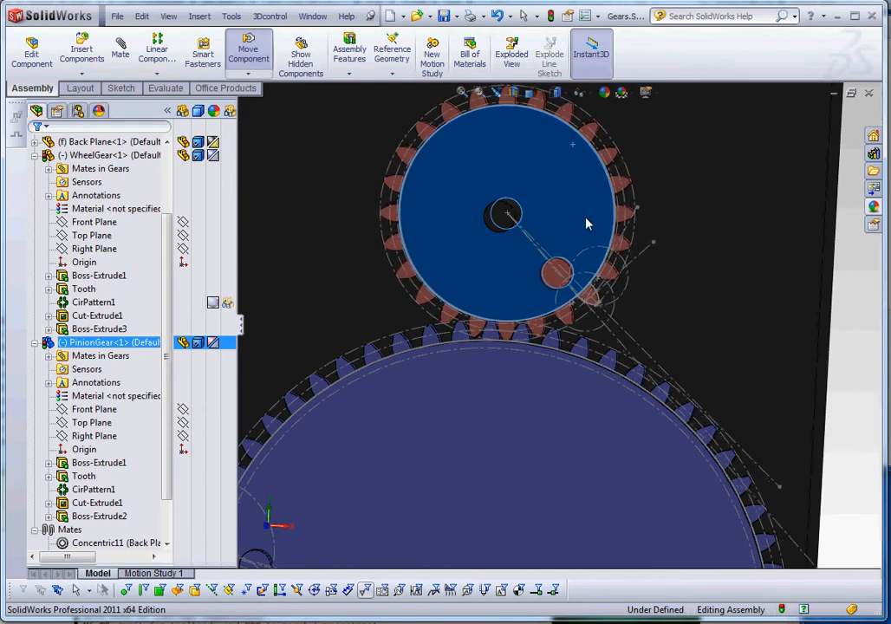
mouse_move(510, 395)
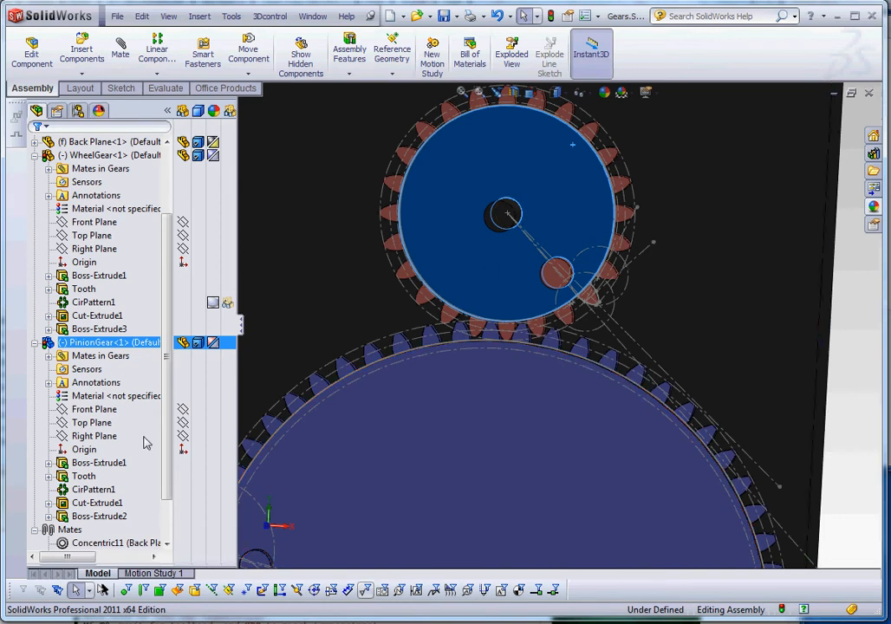
Unsuppress GearMate1 under Mates so the pinion and wheel gears mesh again.
scroll("down", 3)
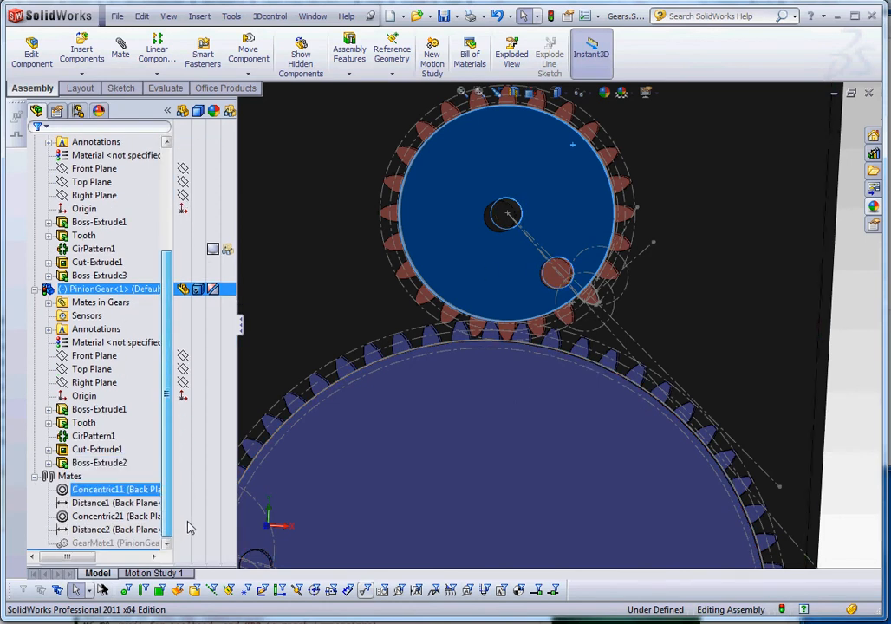
right_click(91, 543)
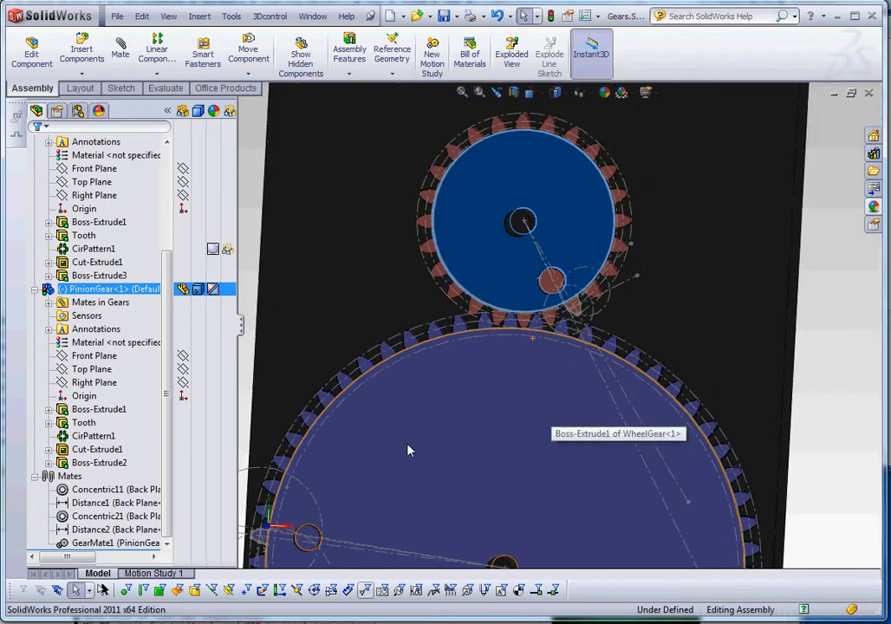
mouse_move(575, 453)
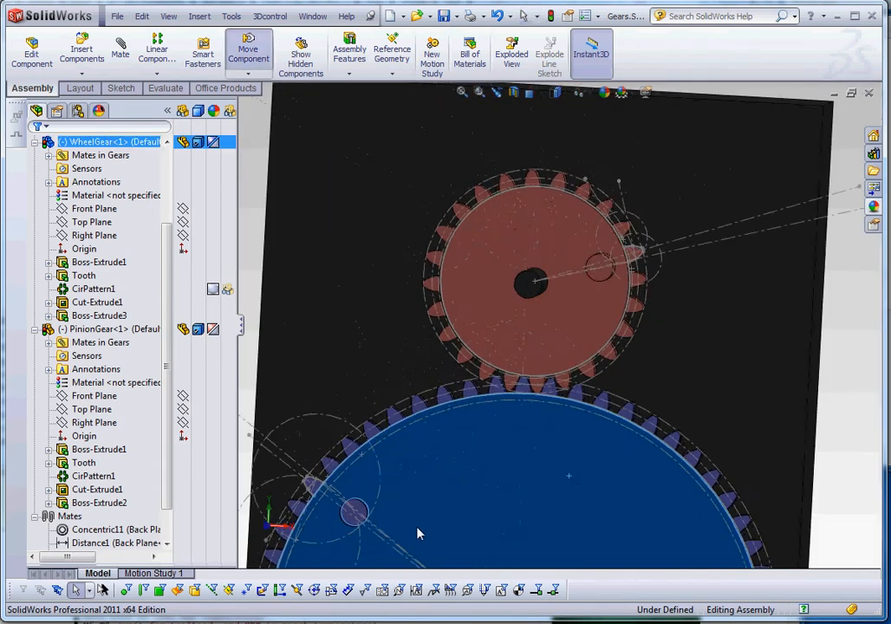
Suppress GearMate1 so the gears rotate independently.
left_click(93, 476)
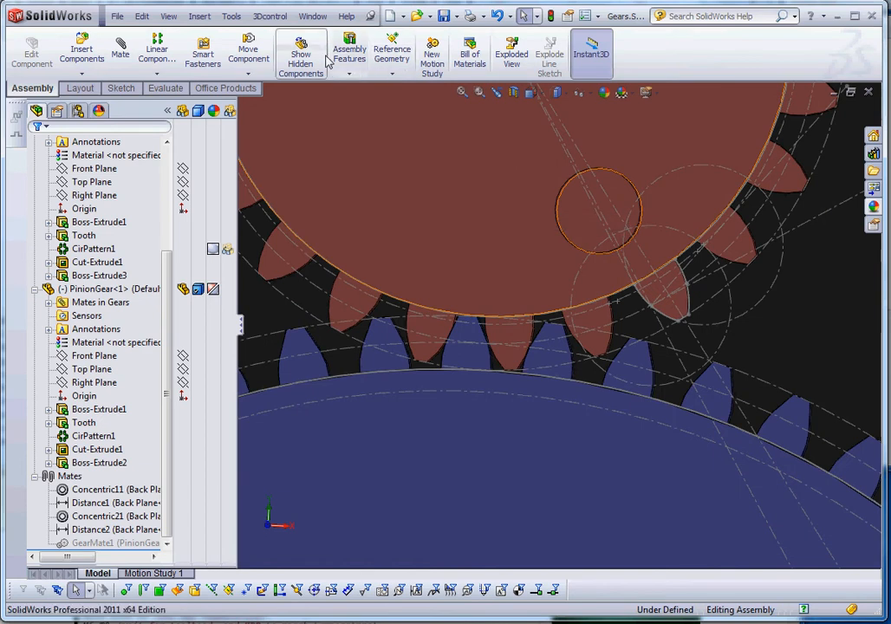
mouse_move(248, 52)
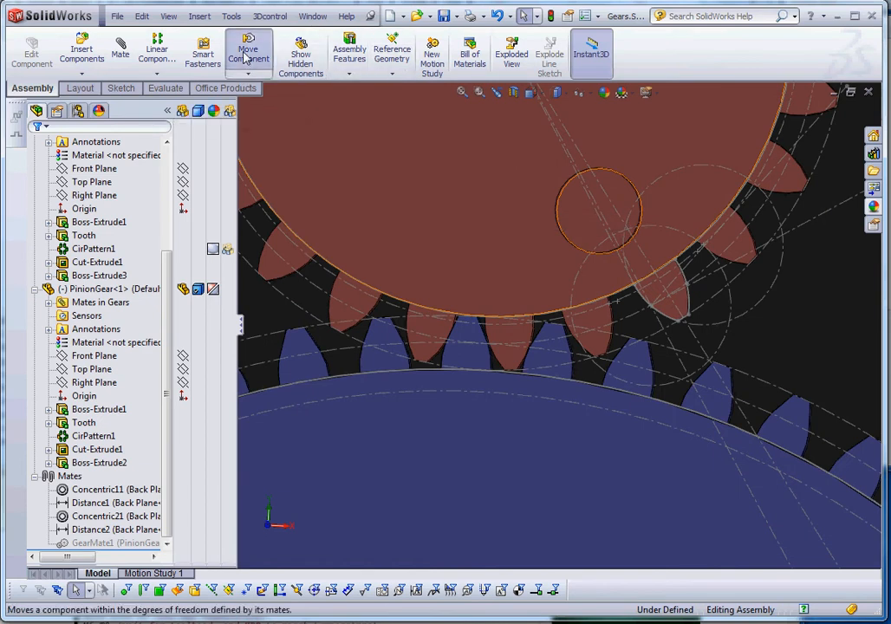
Start Move Component with Collision Detection enabled for all components.
left_click(249, 52)
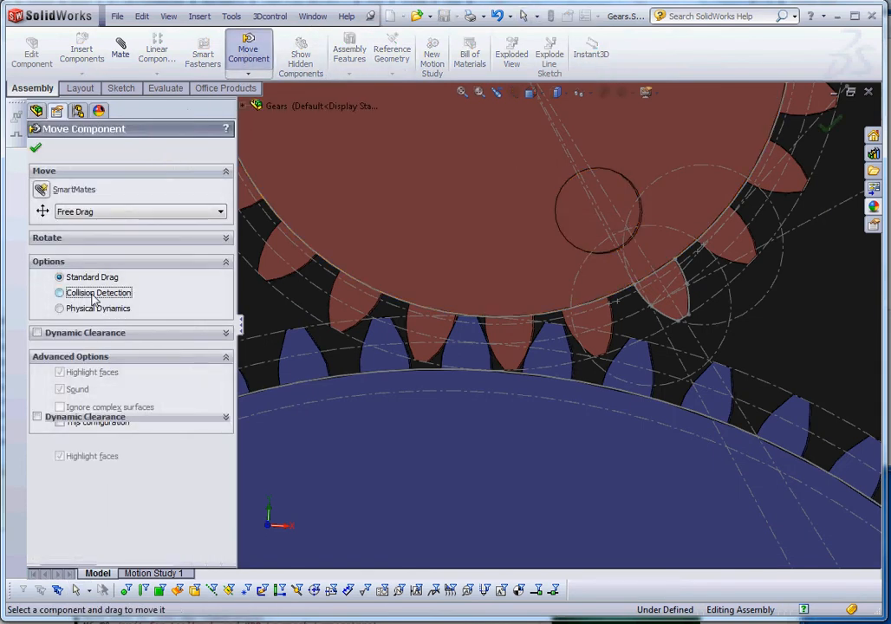
left_click(59, 293)
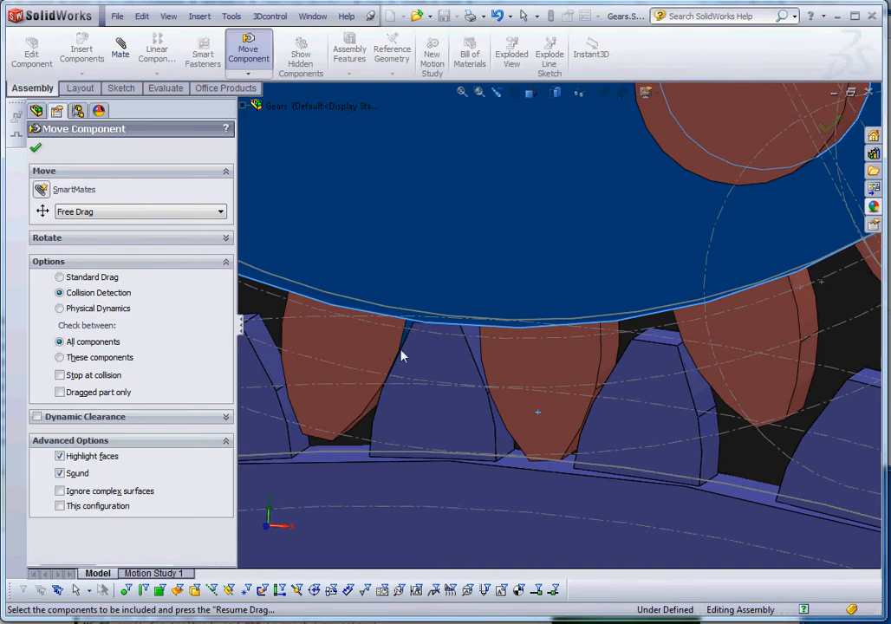
mouse_move(412, 338)
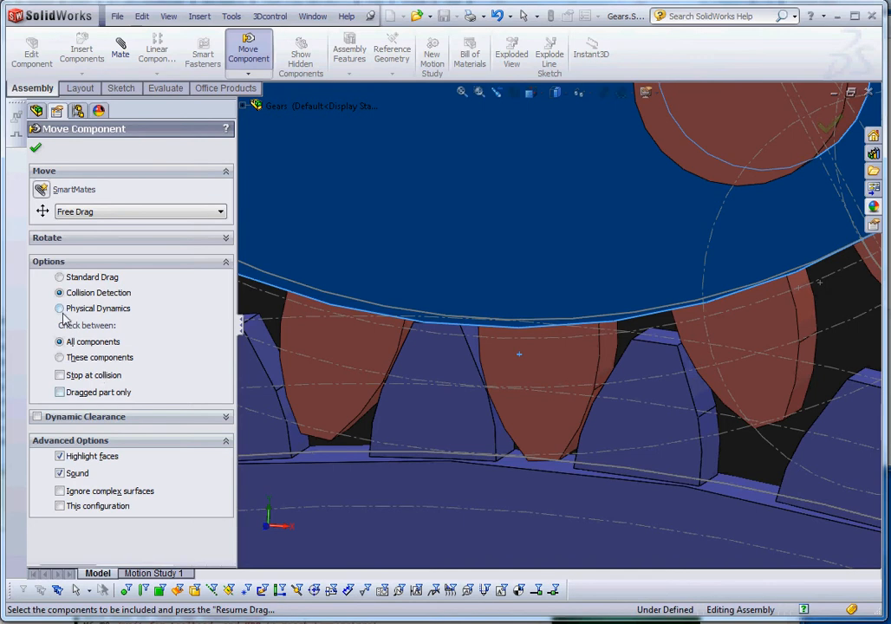
Enable Physical Dynamics and drag the pinion so it drives the wheel gear.
left_click(59, 308)
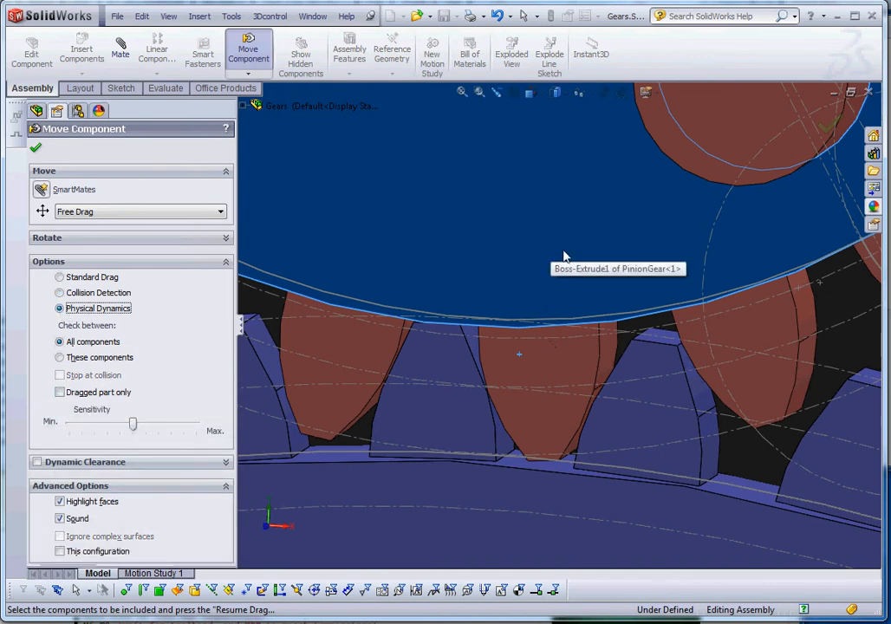
left_click_drag(564, 256, 499, 277)
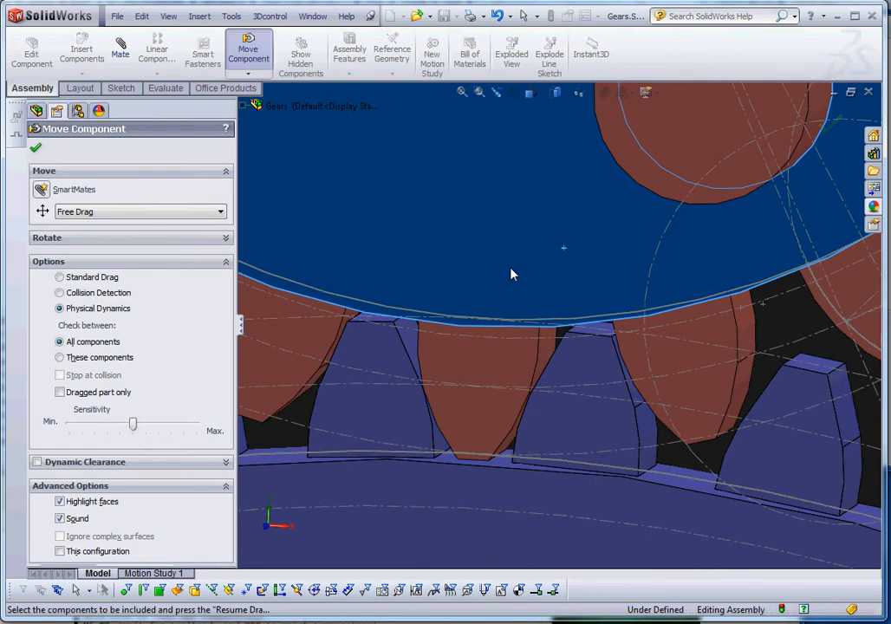
mouse_move(510, 272)
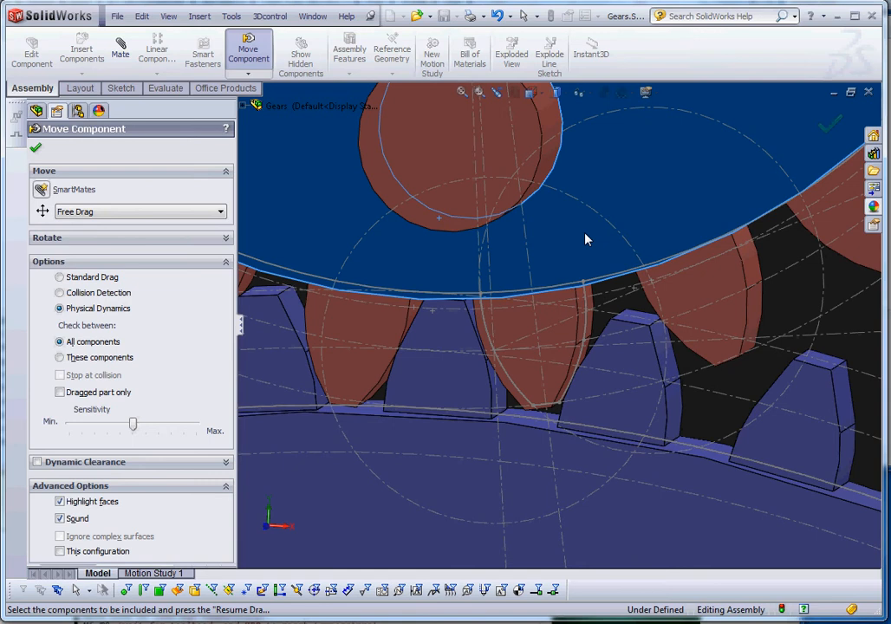
mouse_move(653, 279)
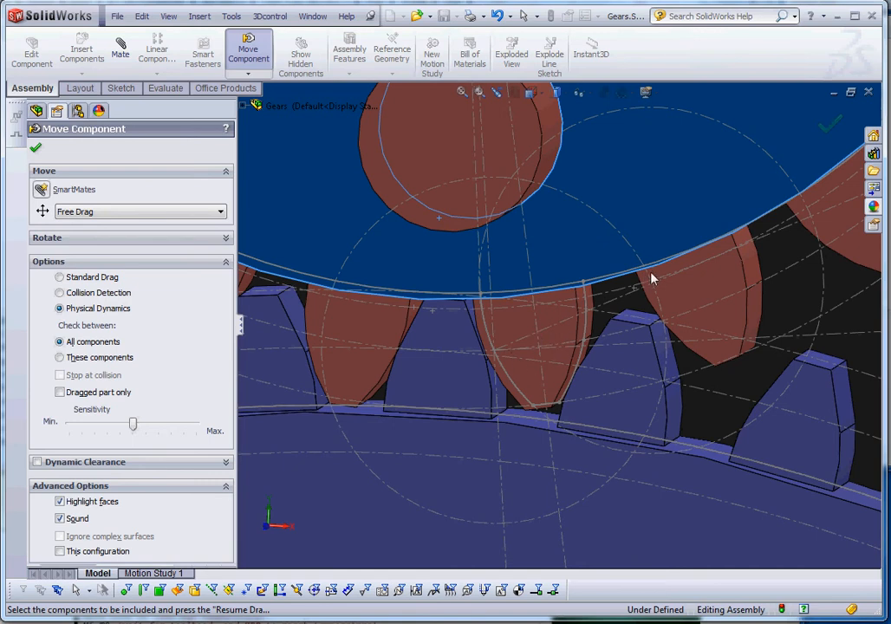
mouse_move(542, 340)
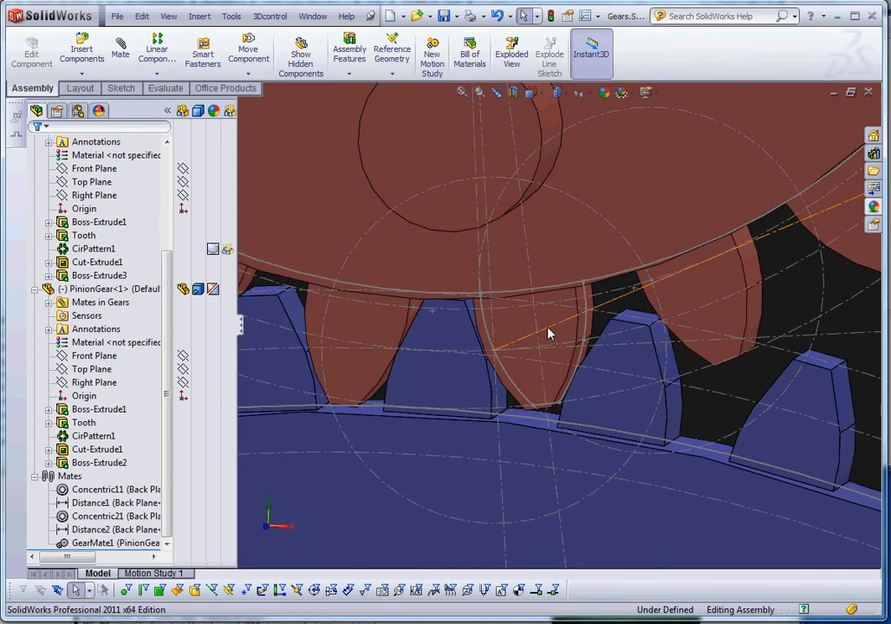
mouse_move(546, 338)
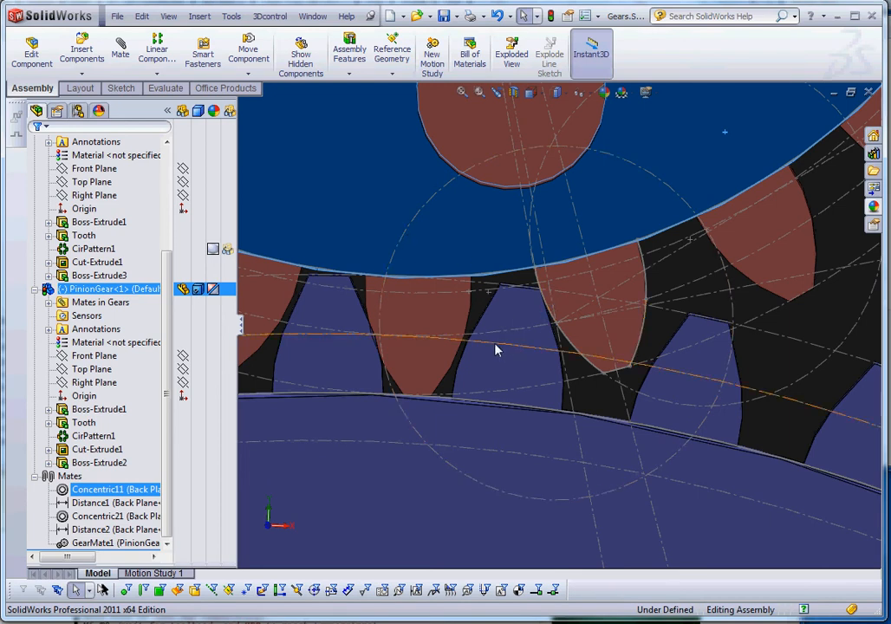
mouse_move(486, 368)
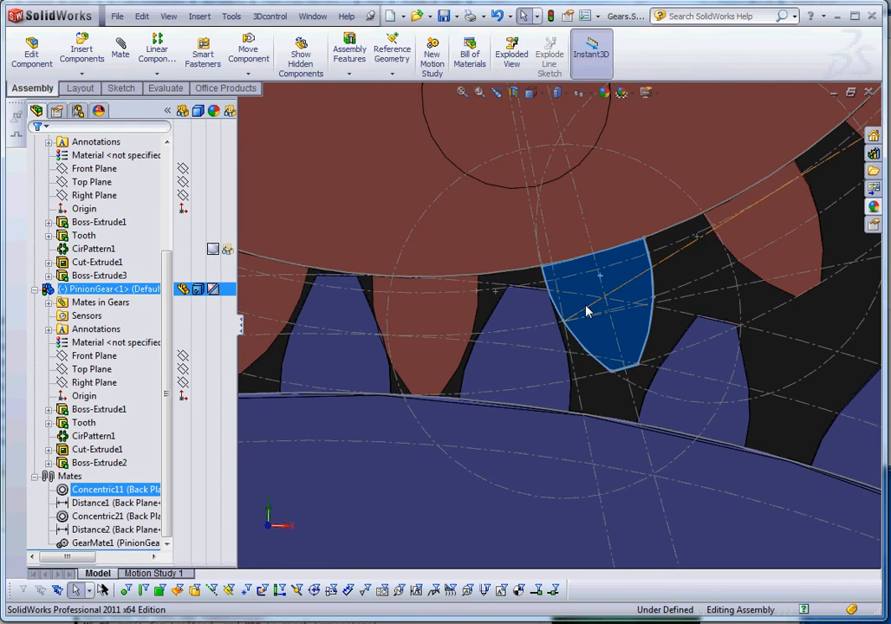
mouse_move(573, 290)
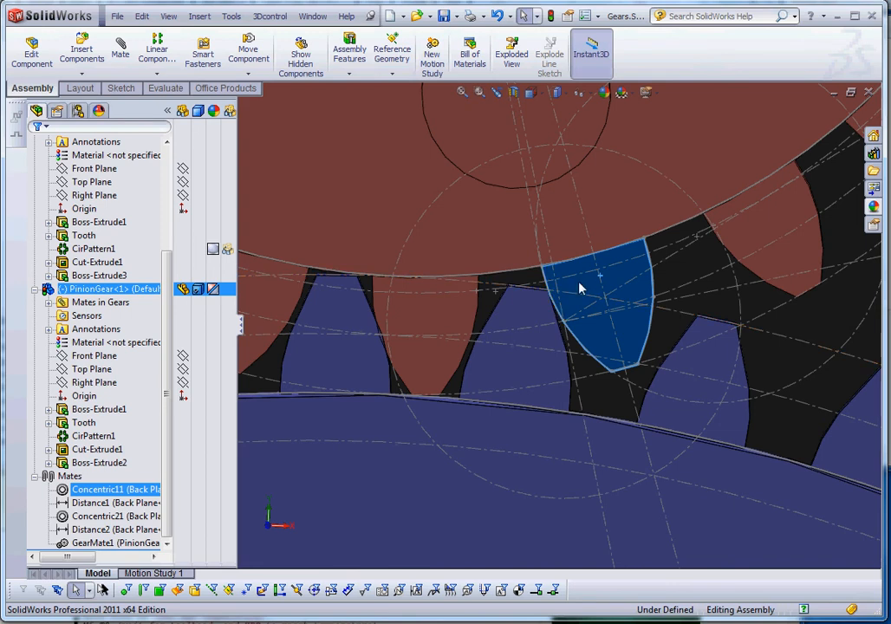
mouse_move(572, 288)
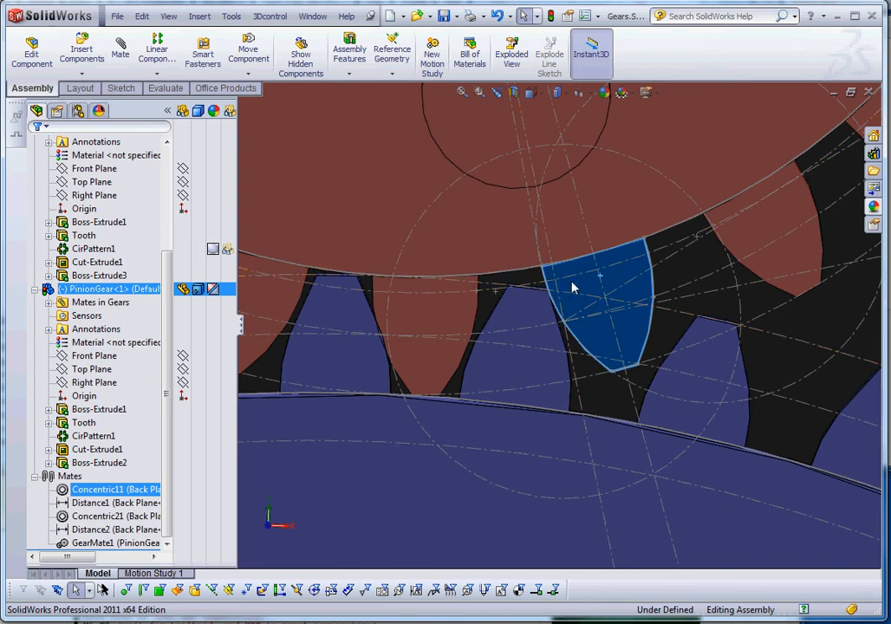
mouse_move(577, 289)
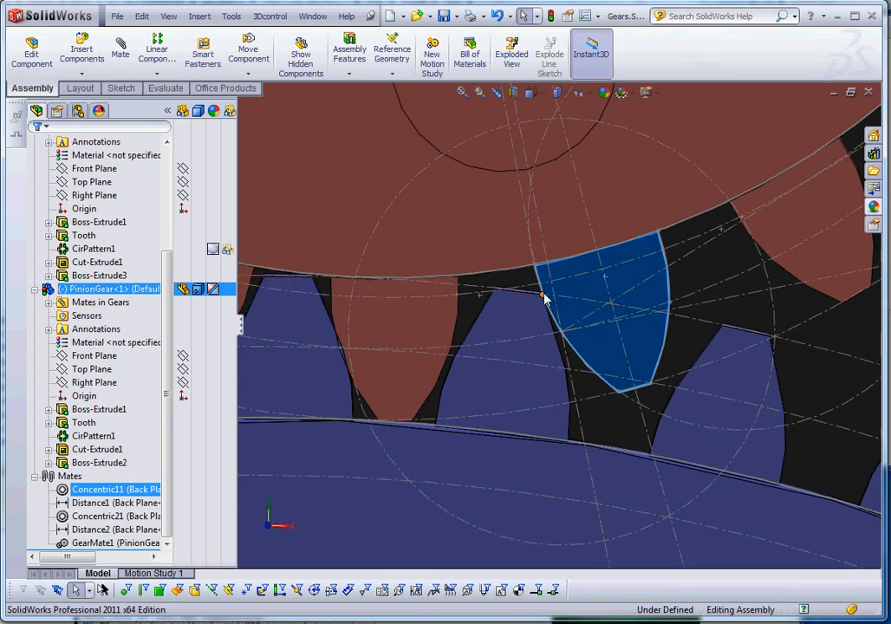
mouse_move(677, 290)
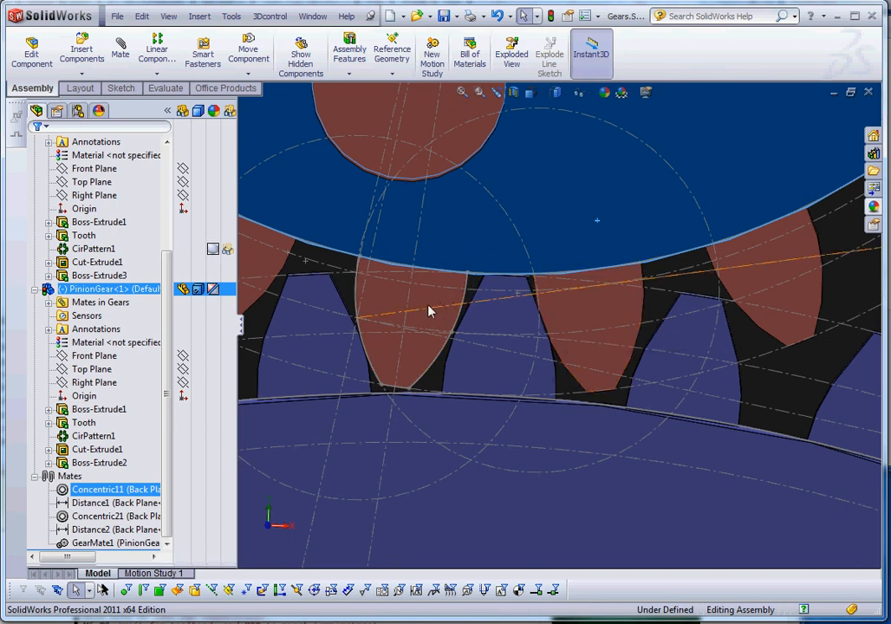
mouse_move(431, 299)
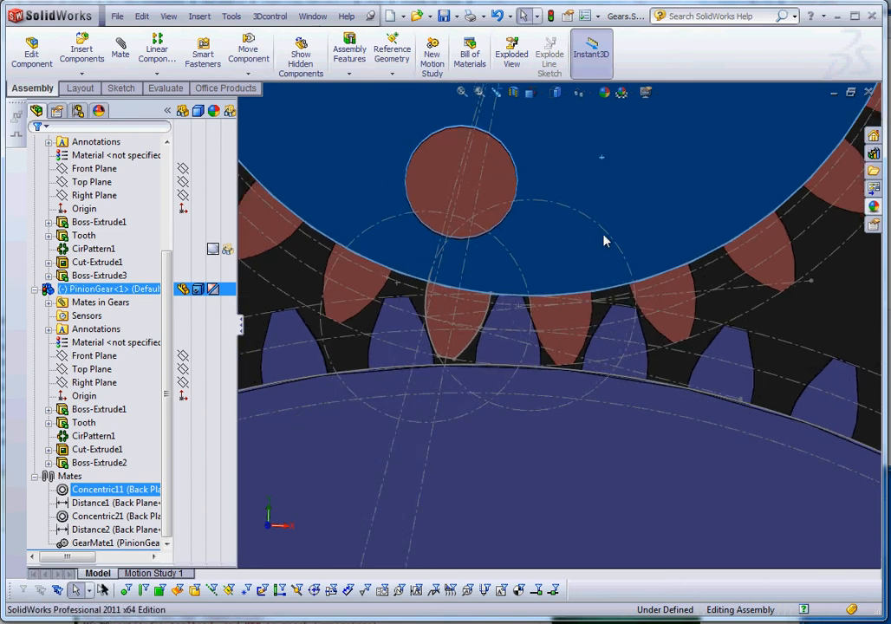
mouse_move(542, 338)
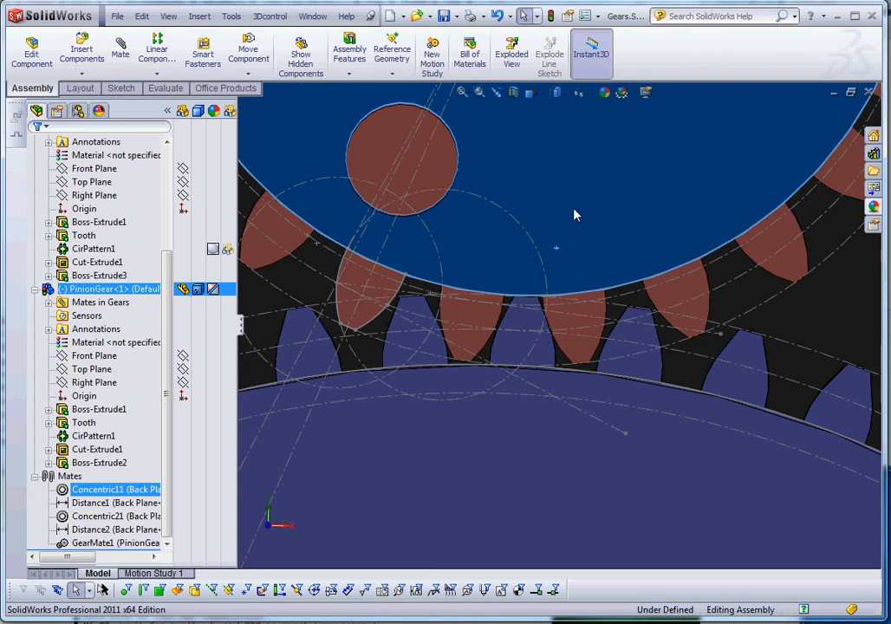
mouse_move(633, 252)
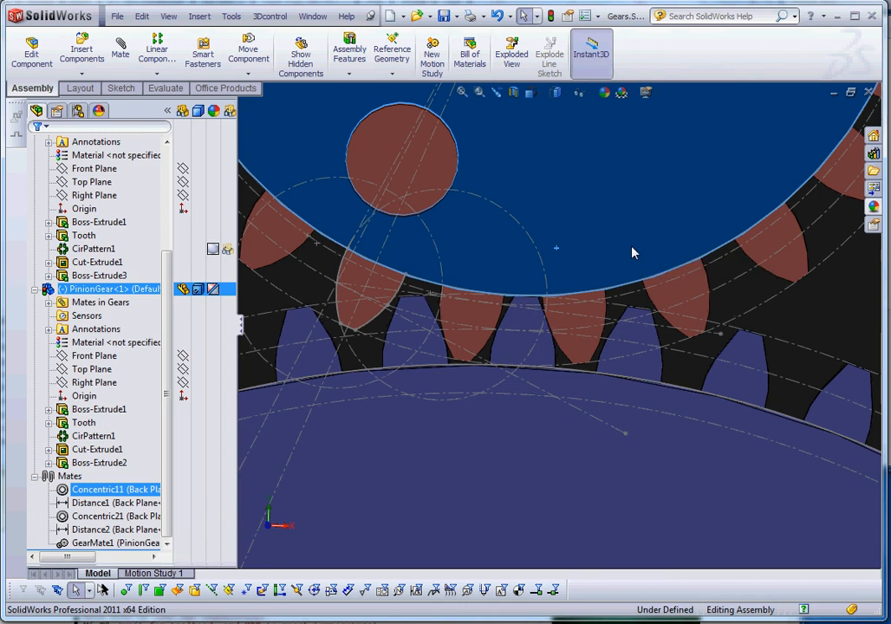
mouse_move(601, 247)
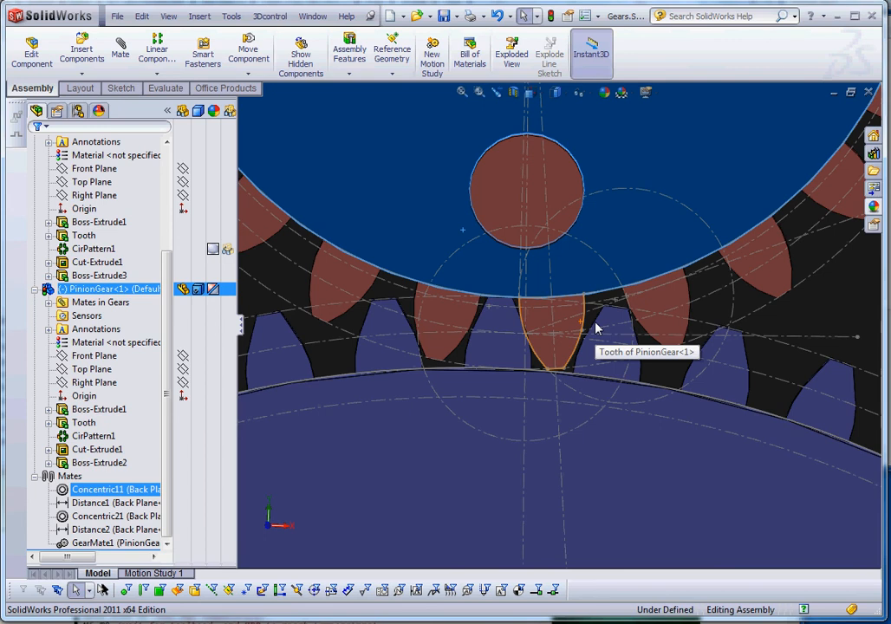
mouse_move(597, 328)
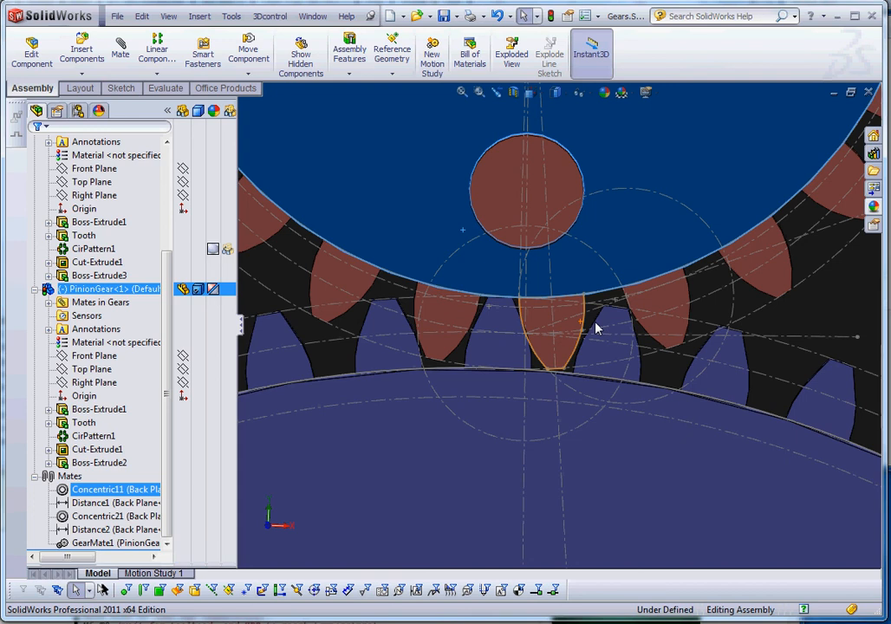
left_click(96, 142)
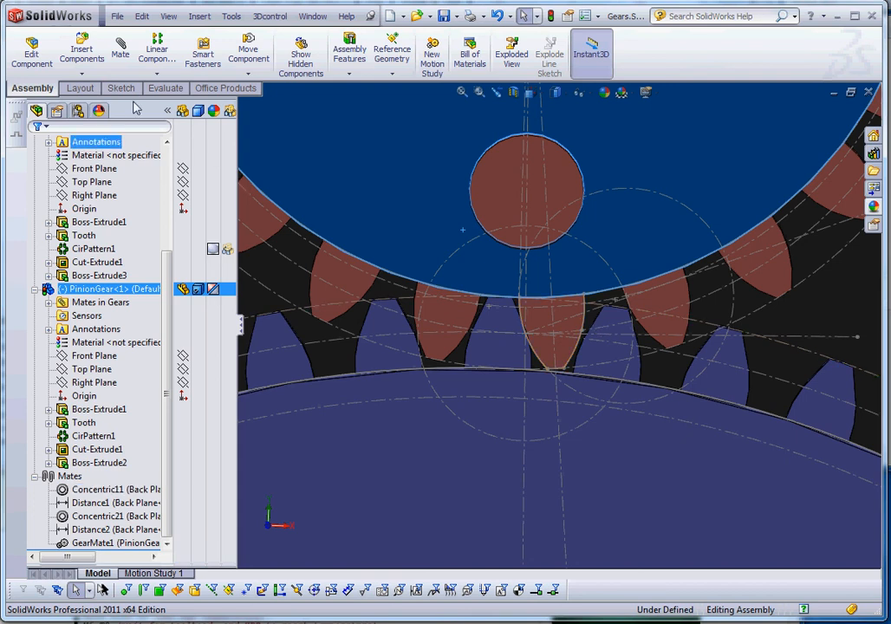